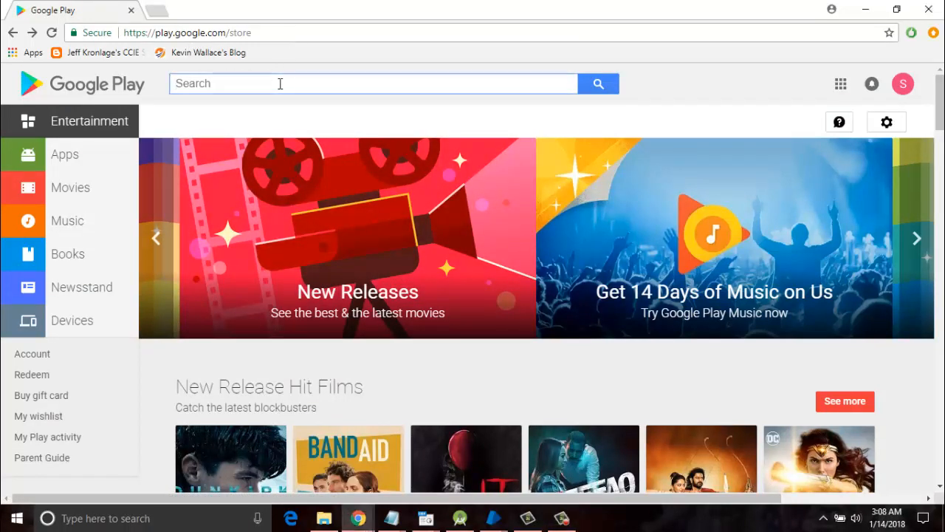
- Search the Play Store for 'blueprism', then refine the query to 'execute blueprism'
type("bl")
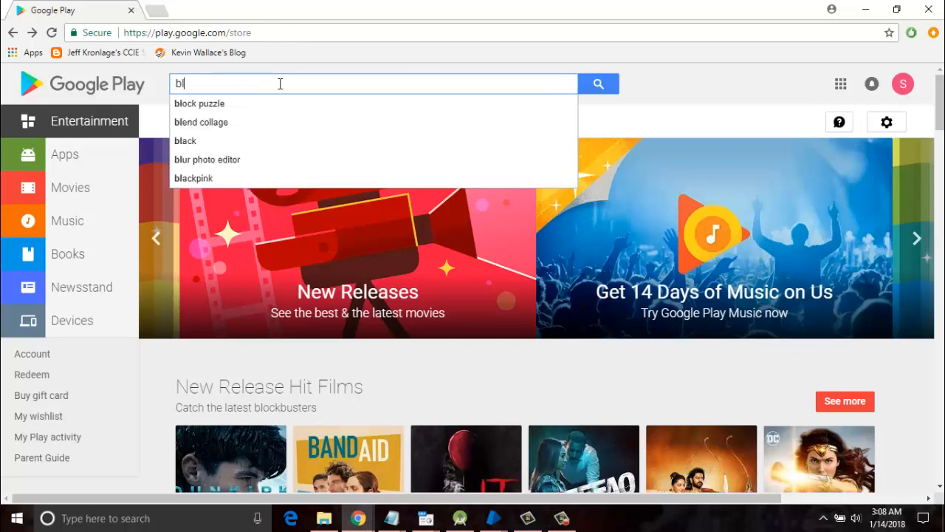
type("ueps")
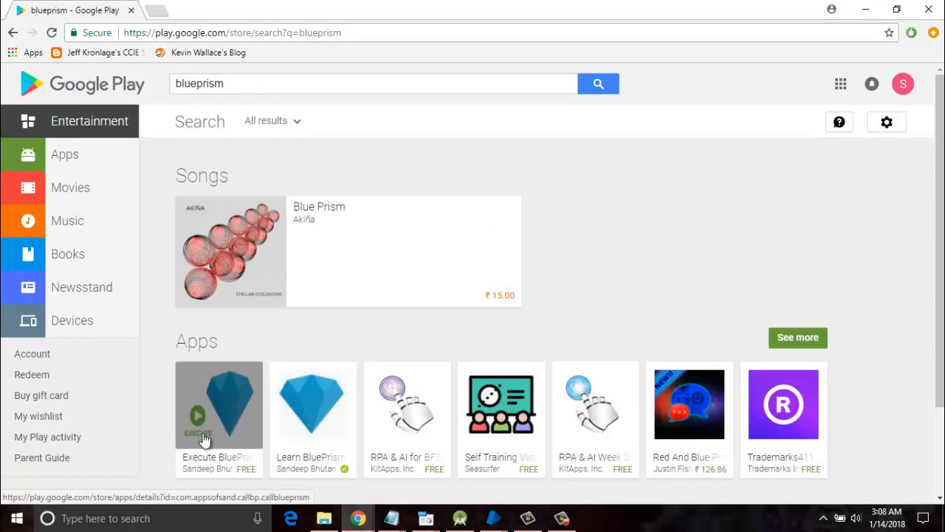
triple_click(372, 83)
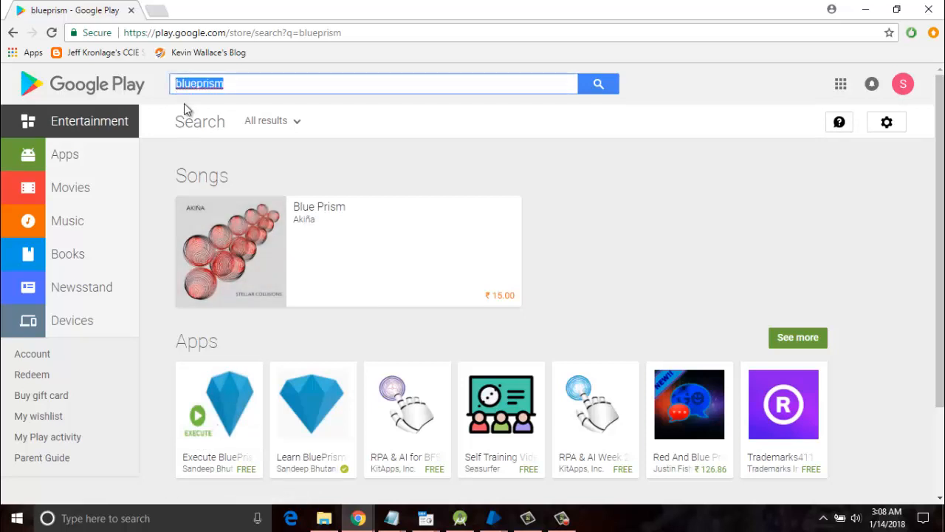
left_click(198, 83)
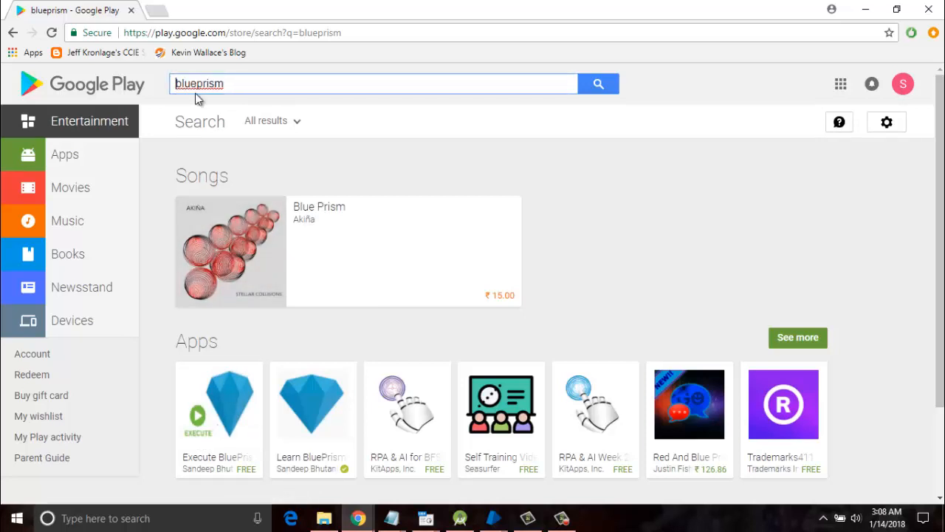
type("execute")
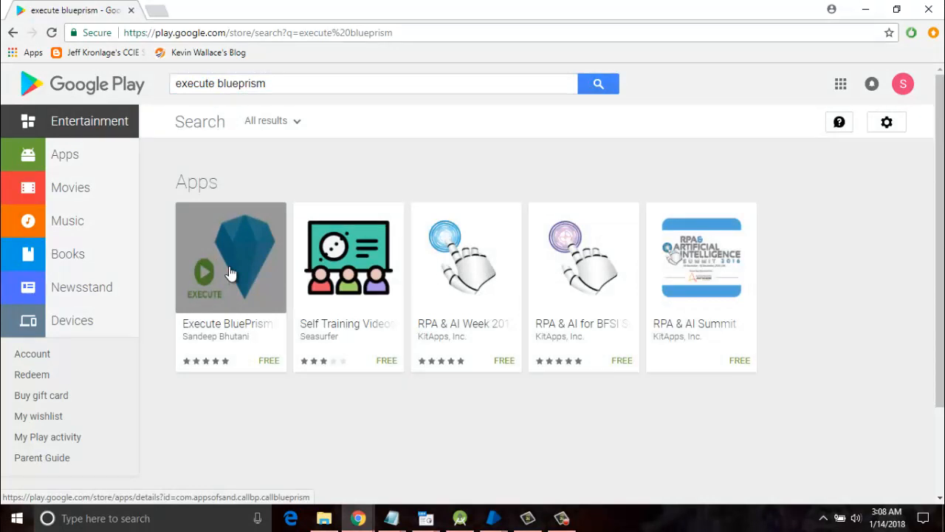
mouse_move(243, 330)
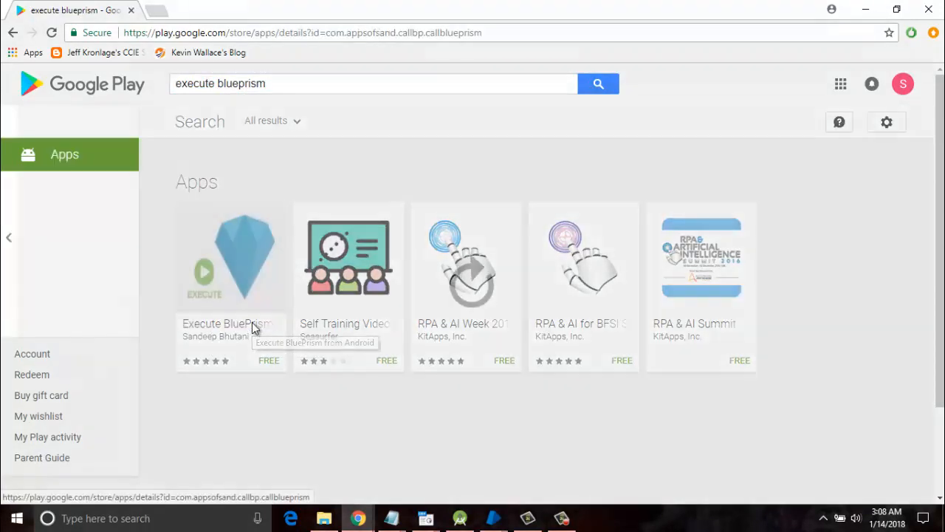
- Install the Execute BluePrism from Android app from its store page
left_click(231, 258)
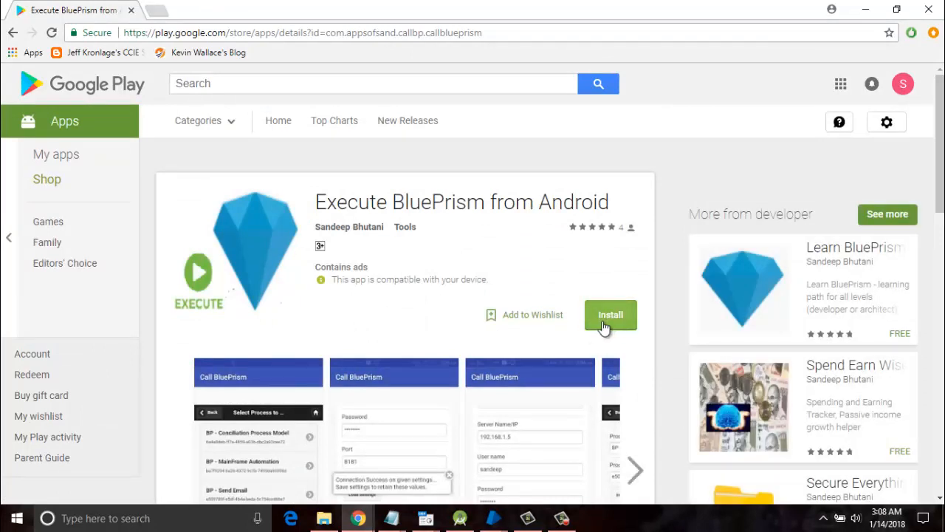
mouse_move(599, 269)
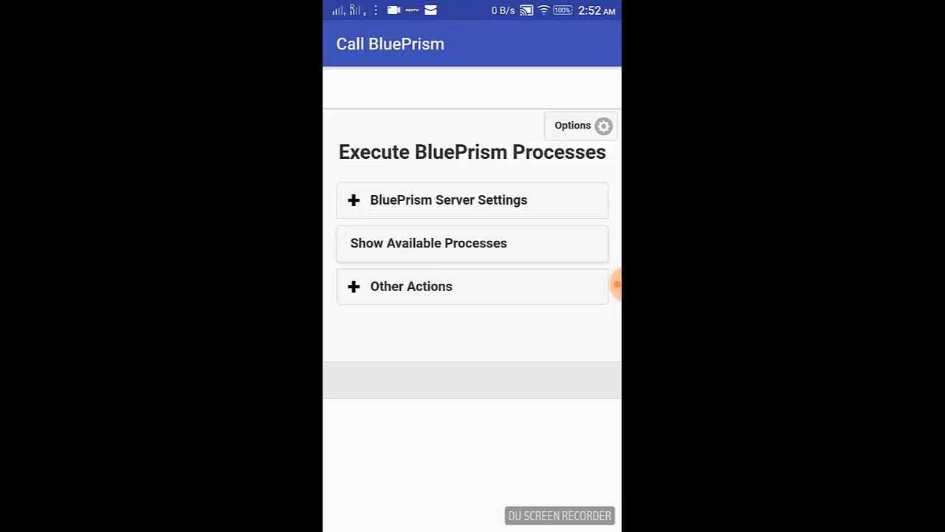
- Expand BluePrism Server Settings and select the Server Name/IP field showing 192.168.1.5
left_click(449, 199)
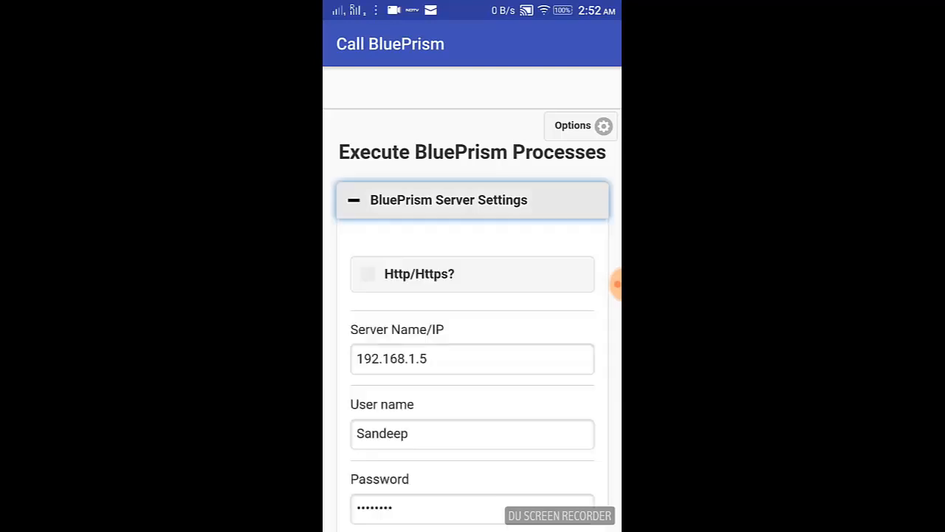
scroll("down", 3)
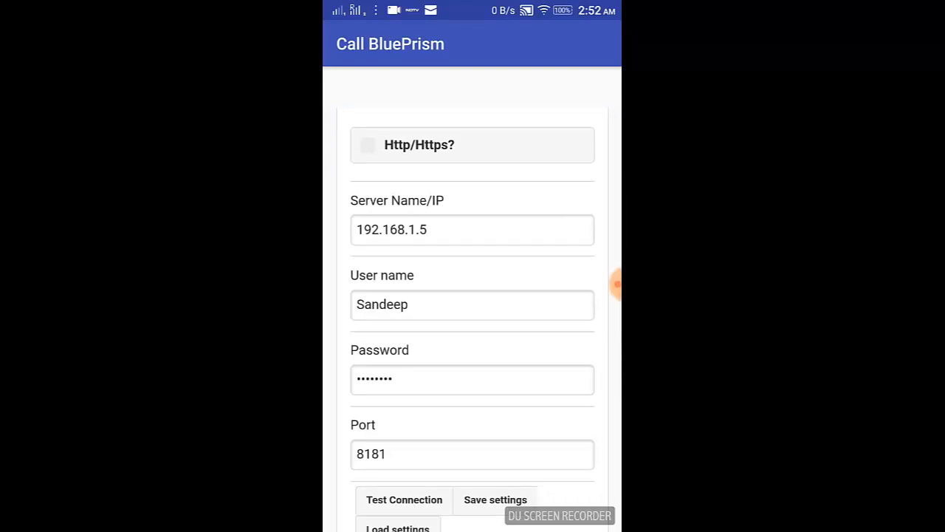
left_click(472, 229)
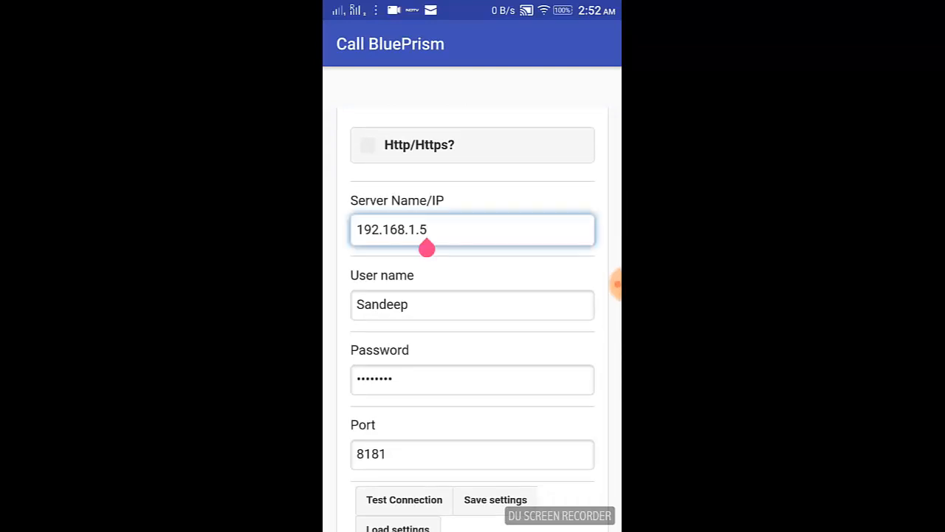
left_click(473, 229)
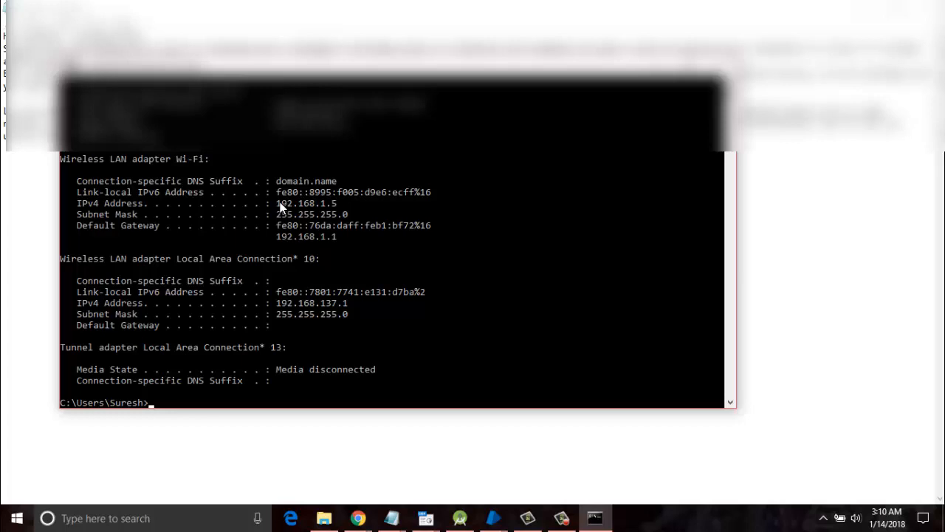
double_click(306, 204)
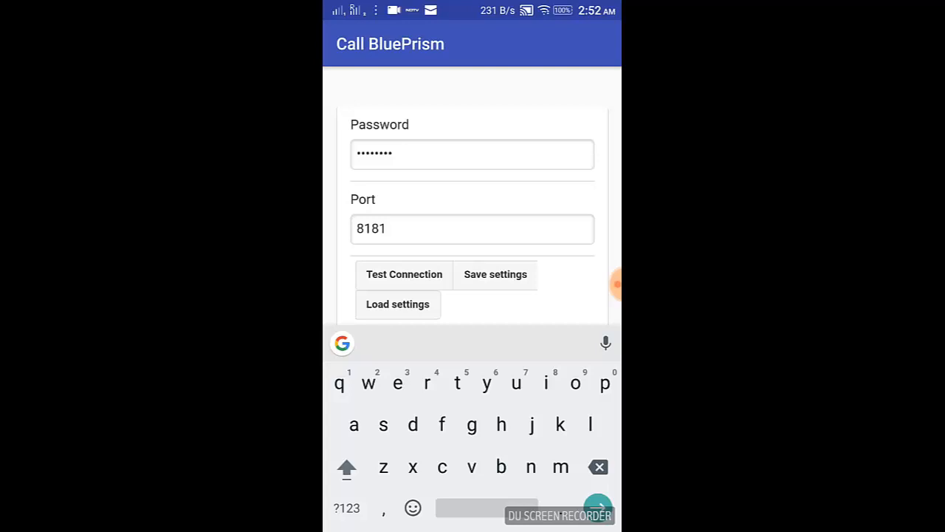
- Test the Blue Prism server connection successfully and save the settings, dismissing both confirmation popups
left_click(404, 273)
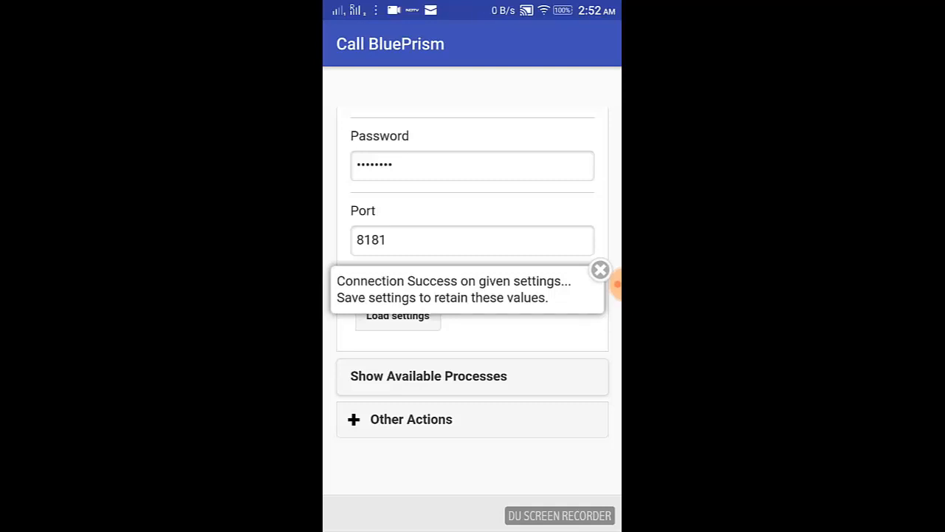
left_click(599, 269)
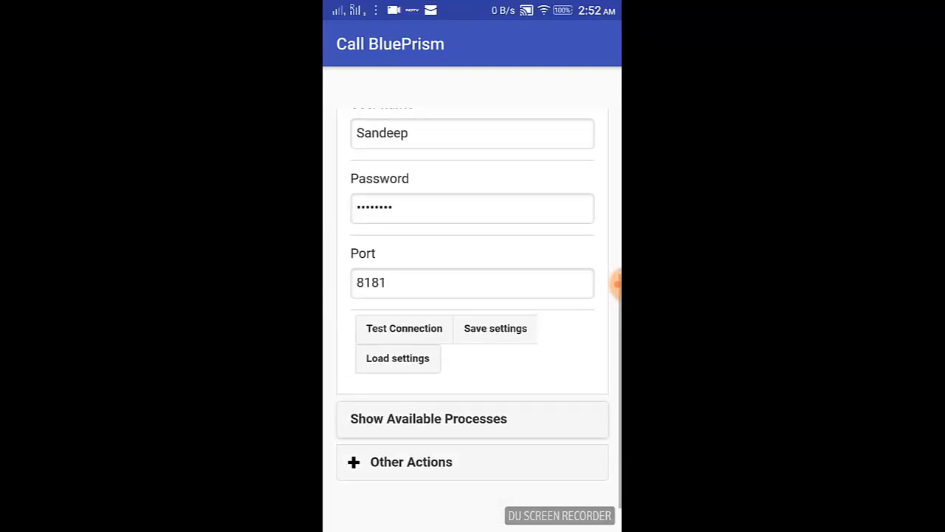
left_click(495, 327)
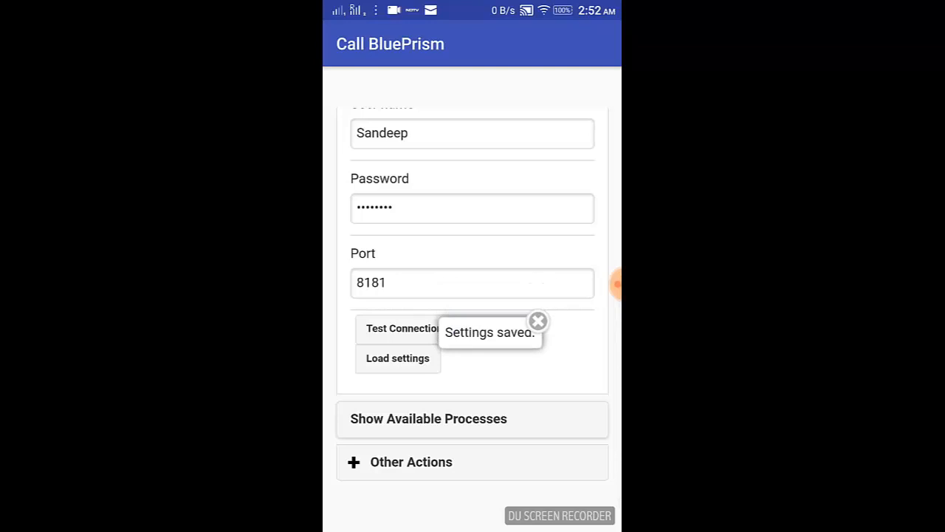
left_click(538, 321)
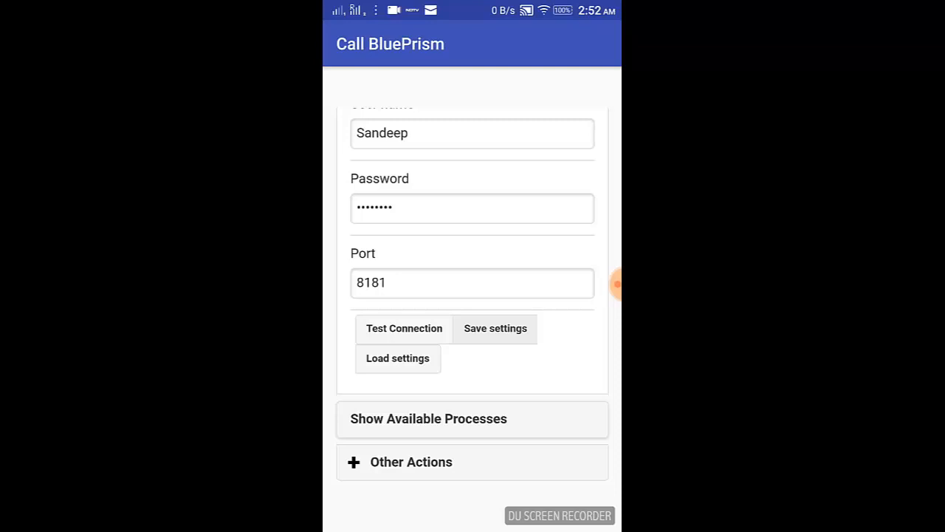
scroll("up", 3)
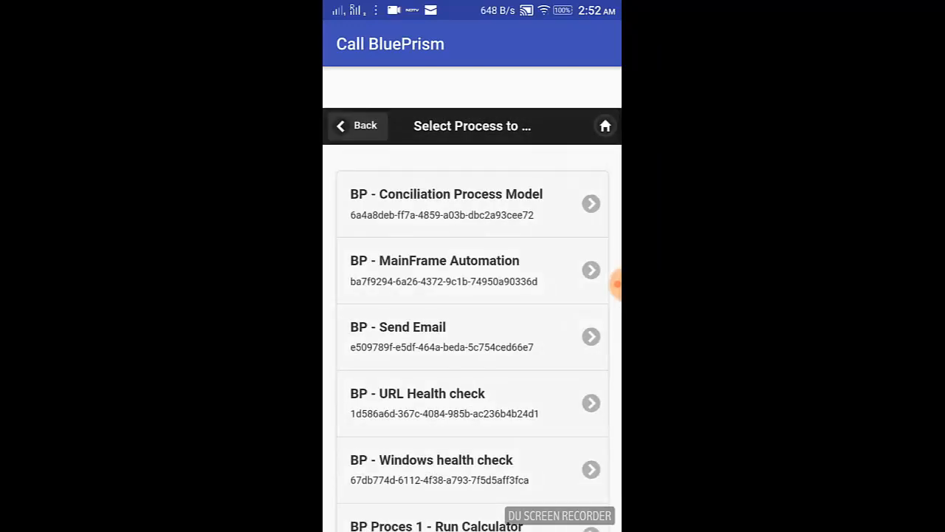
- Browse the available process list and pick the Hello Android process to run
scroll("down", 3)
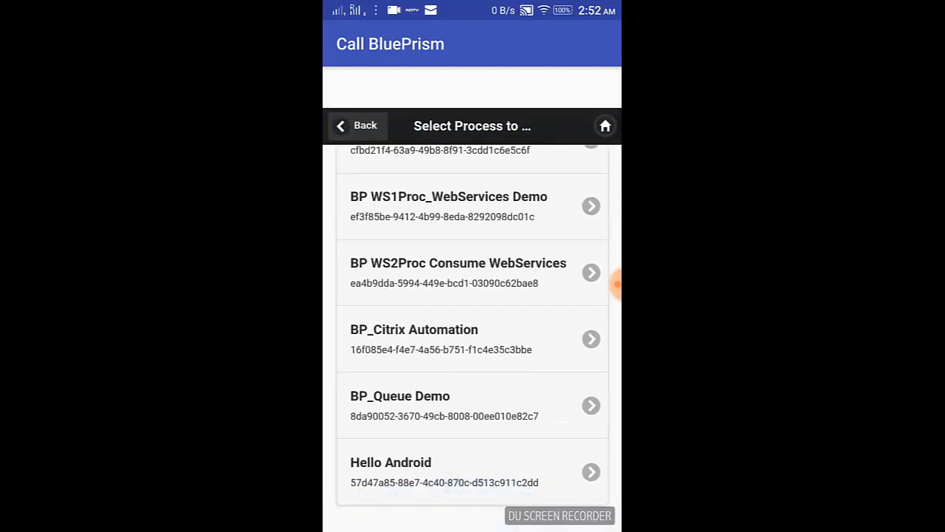
scroll("up", 3)
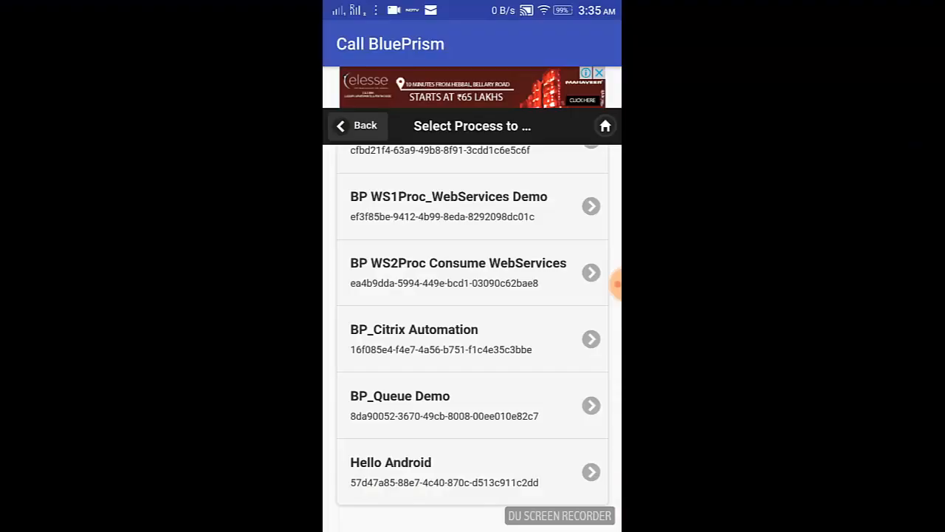
left_click(473, 471)
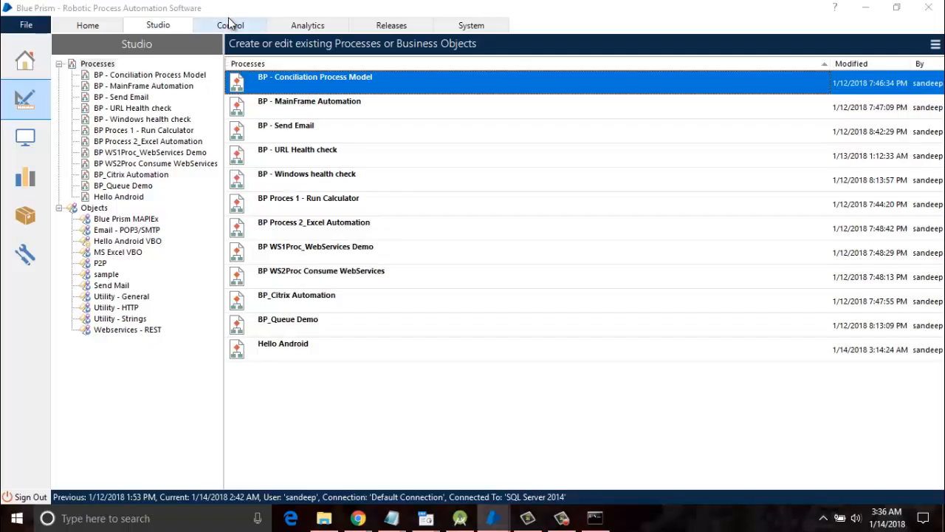
- View the completed Hello Android session in Control, with Notepad reading 'hello android.. i am executed'
left_click(230, 24)
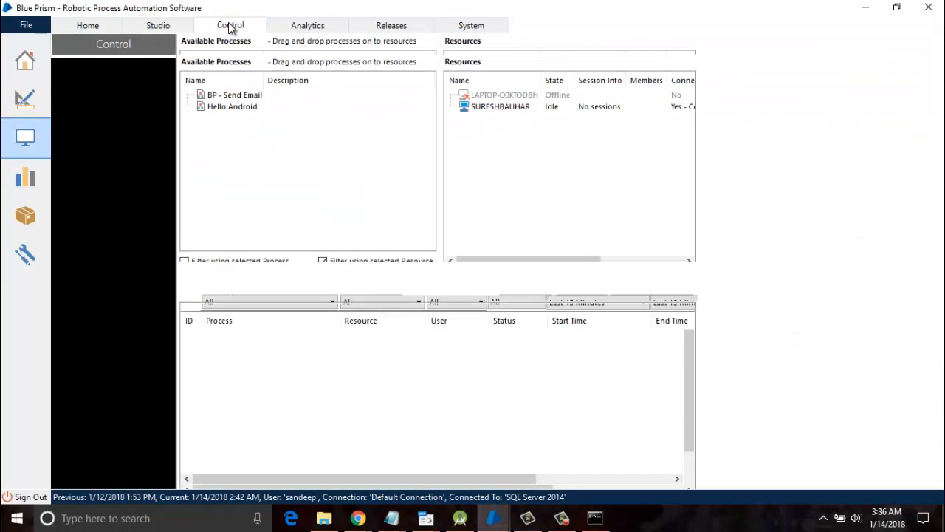
left_click(230, 23)
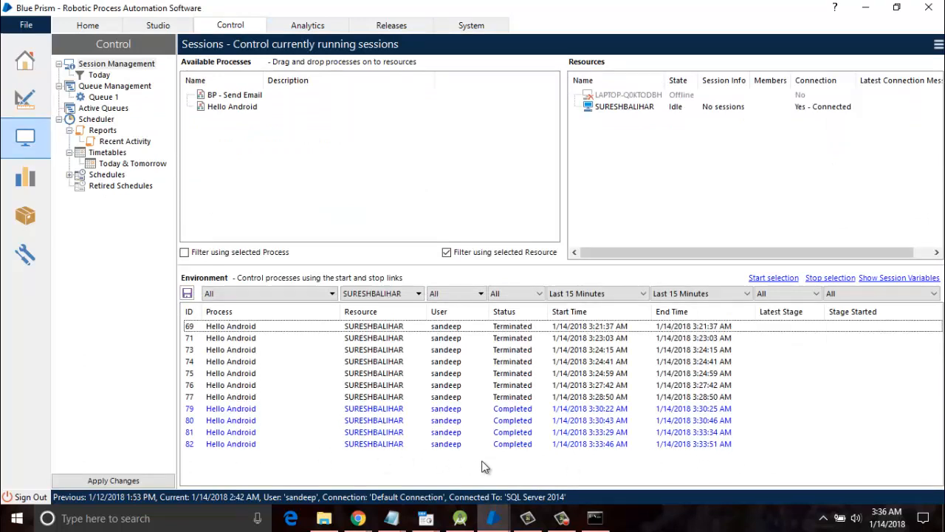
mouse_move(516, 460)
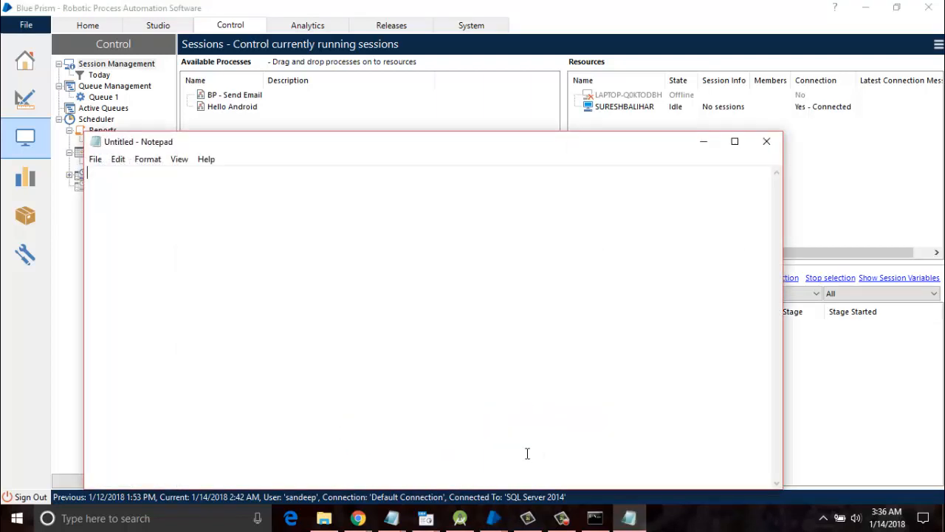
type("hello android..")
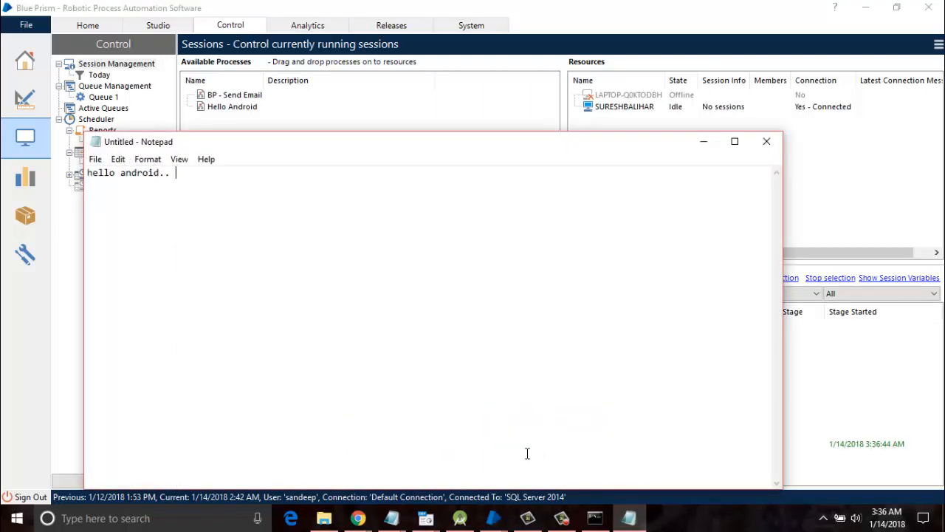
type("i am executed")
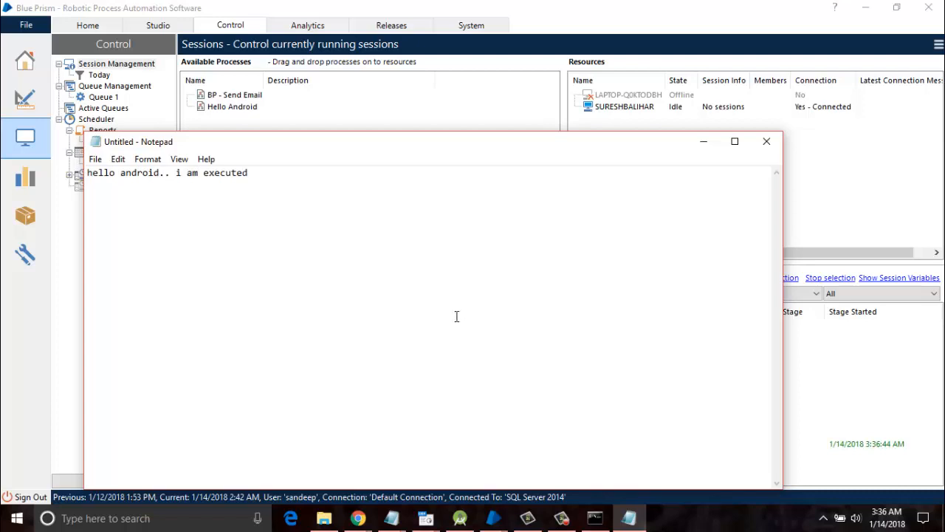
mouse_move(275, 147)
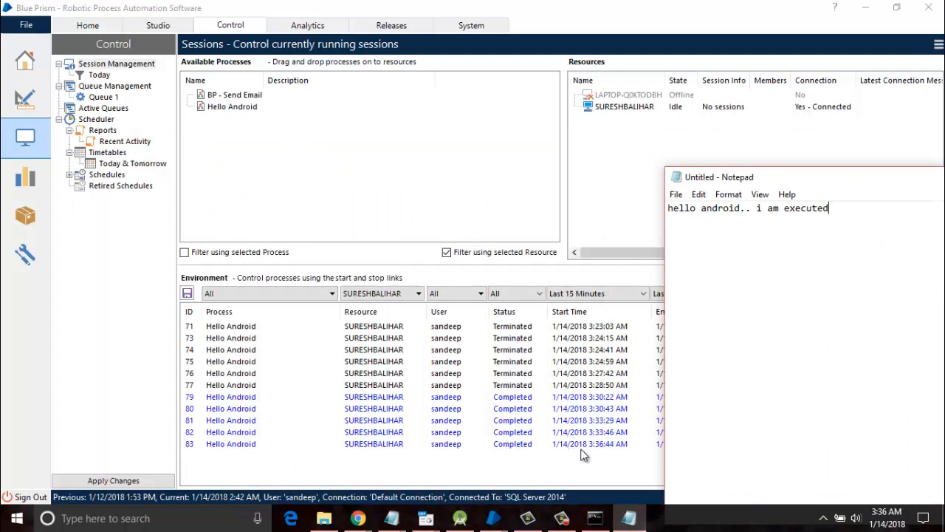
mouse_move(608, 452)
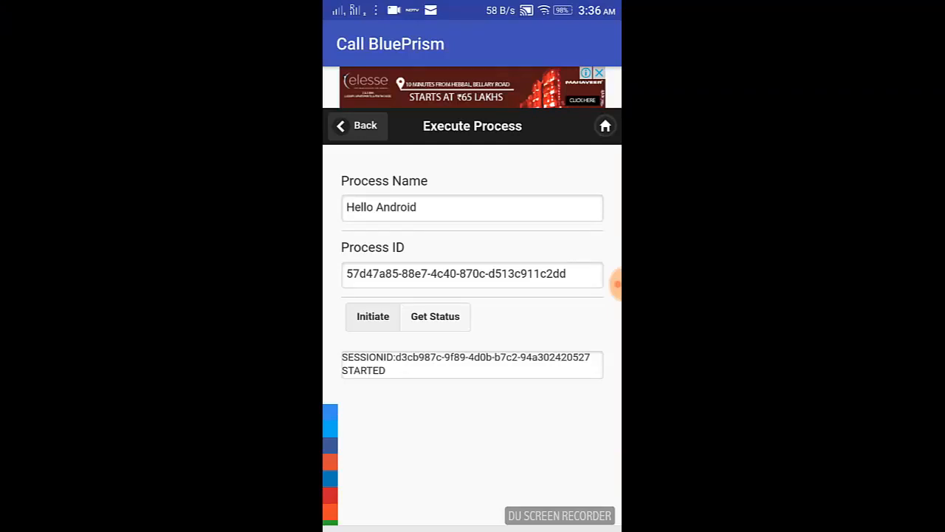
- Get the Hello Android session status as completed and return to the process list
left_click(434, 316)
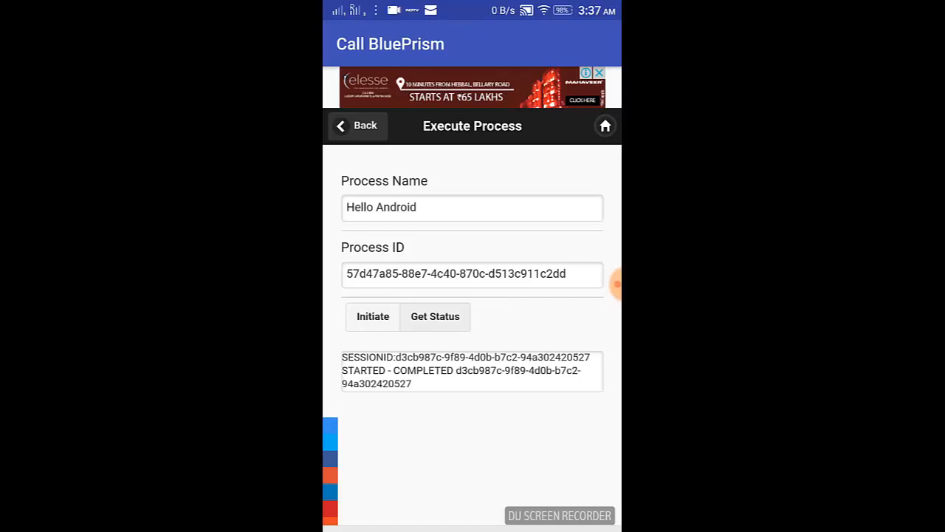
left_click(358, 124)
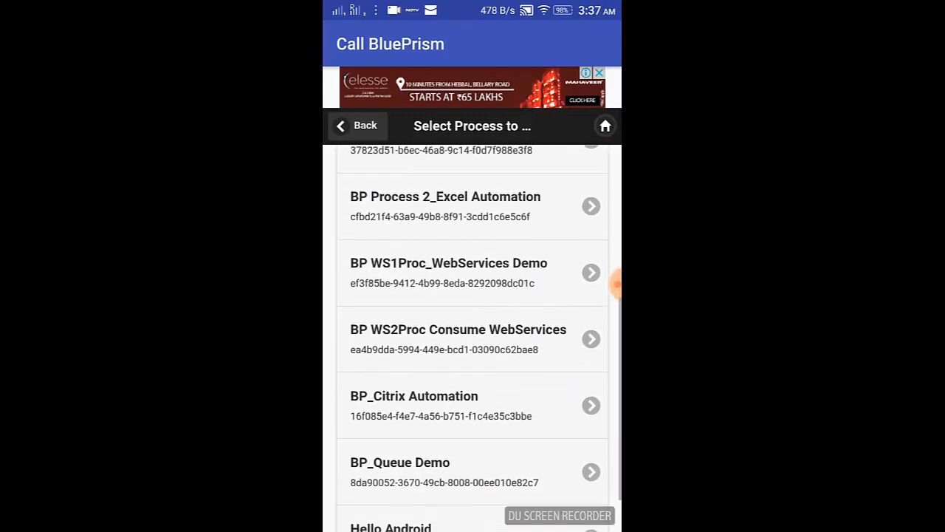
scroll("up", 3)
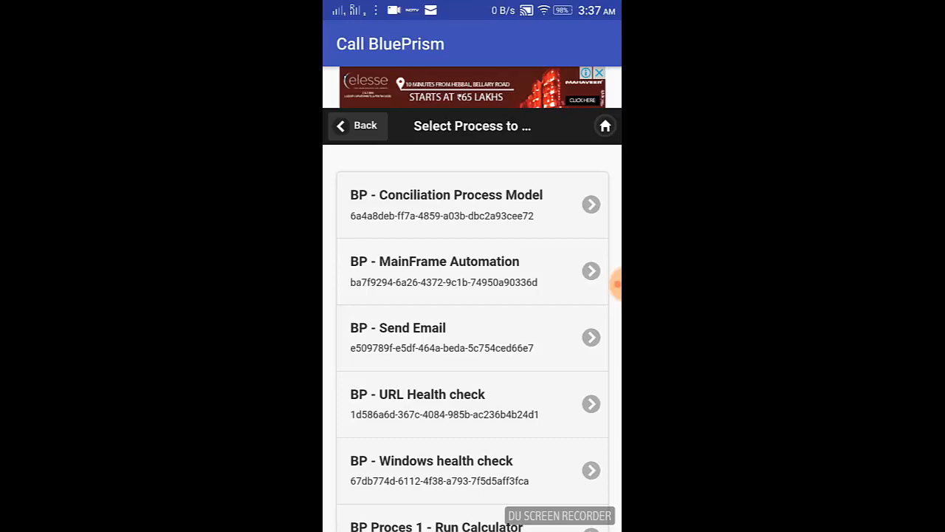
- Select the BP - Send Email process and initiate it
left_click(473, 337)
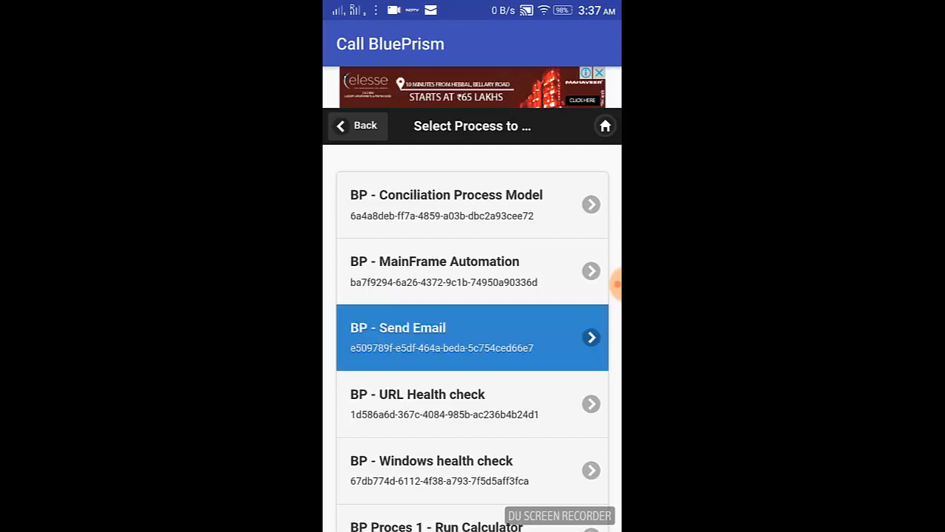
left_click(473, 337)
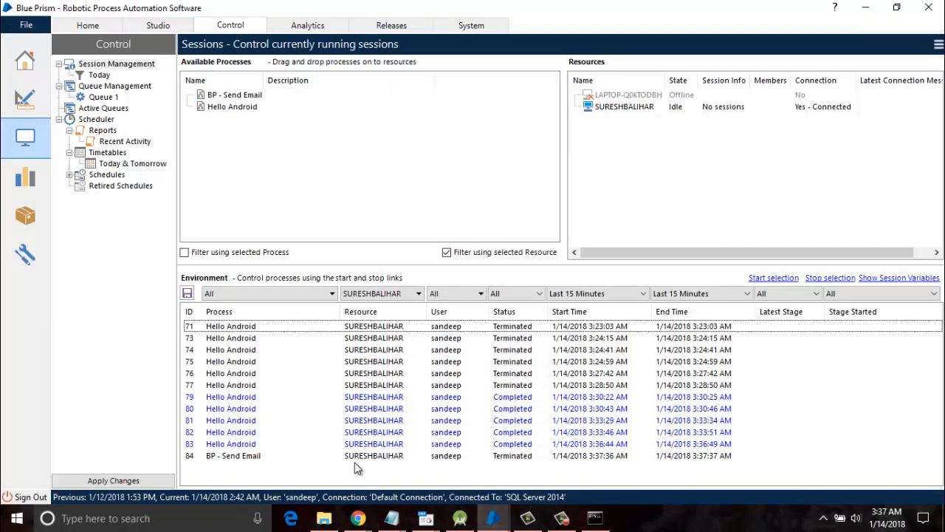
mouse_move(530, 464)
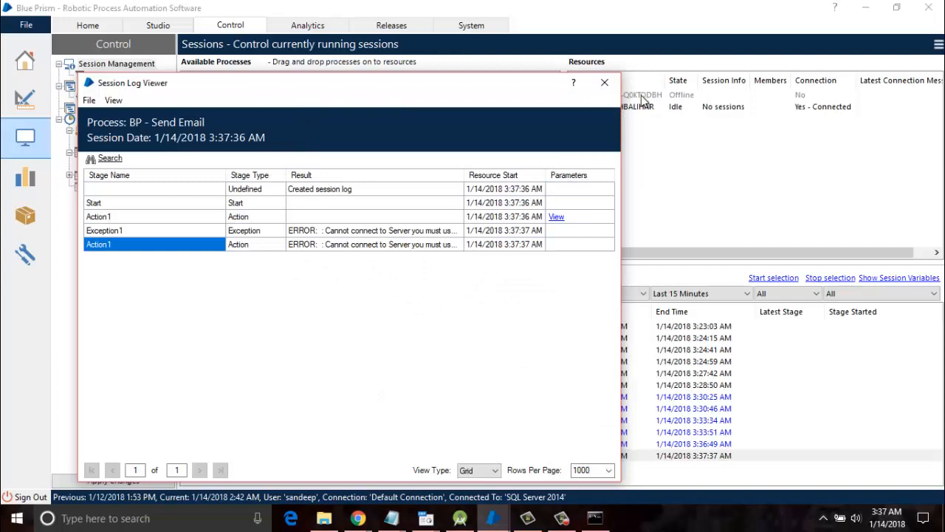
mouse_move(322, 84)
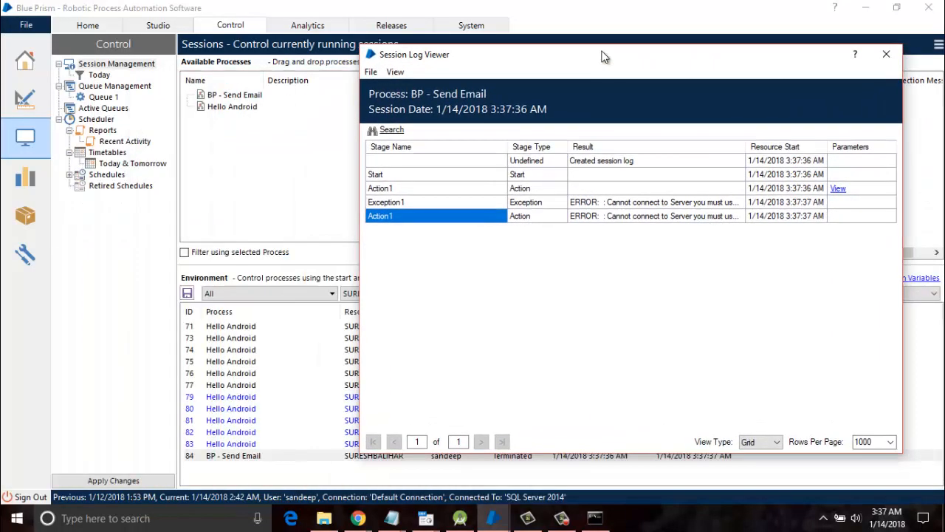
- Move the BP - Send Email session log window aside to read the cannot-connect-to-server error
left_click_drag(605, 57, 570, 57)
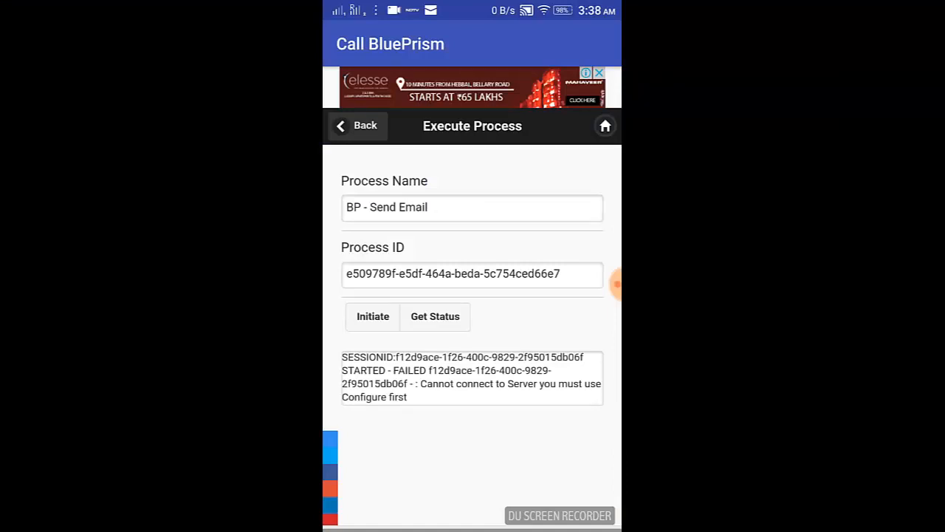
- Return to the app's home screen and expand the Other Actions section
left_click(358, 124)
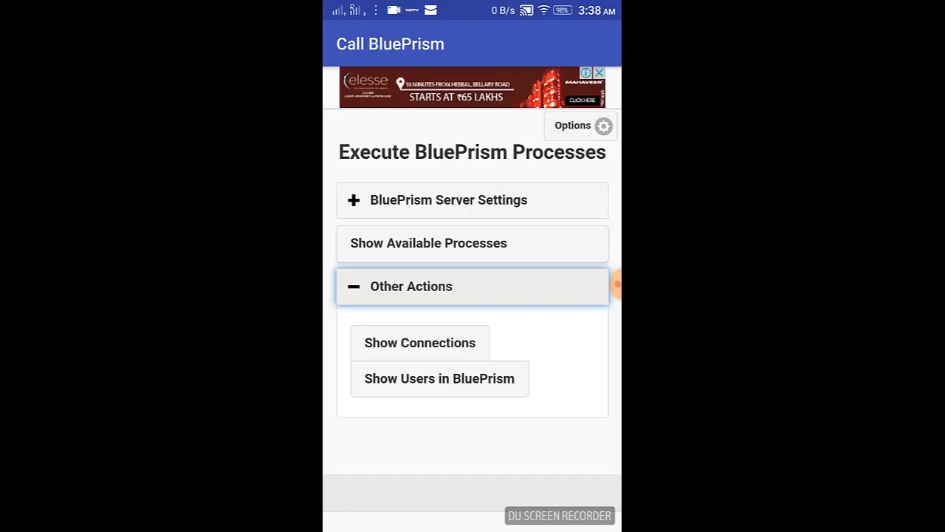
left_click(419, 343)
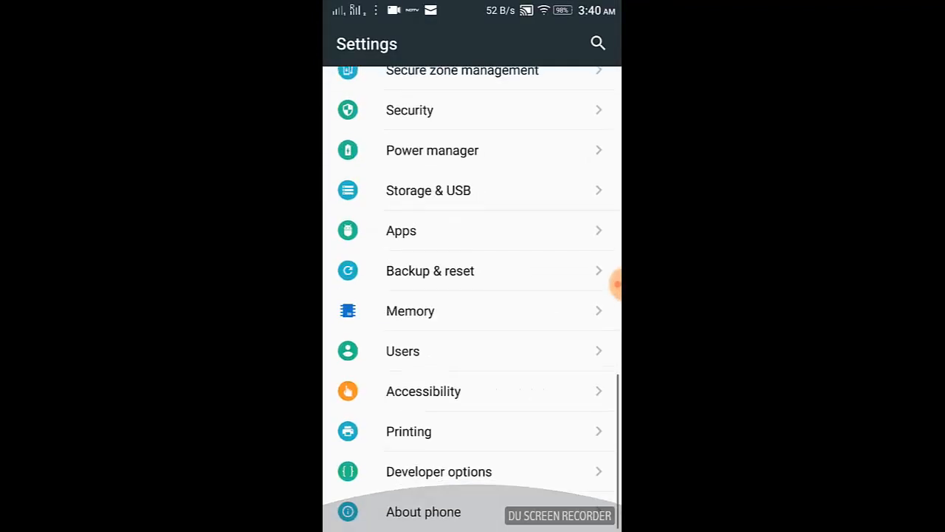
- View the phone's IP address 192.168.1.2 in Status, then collapse BluePrism Server Settings back in the app
left_click(423, 511)
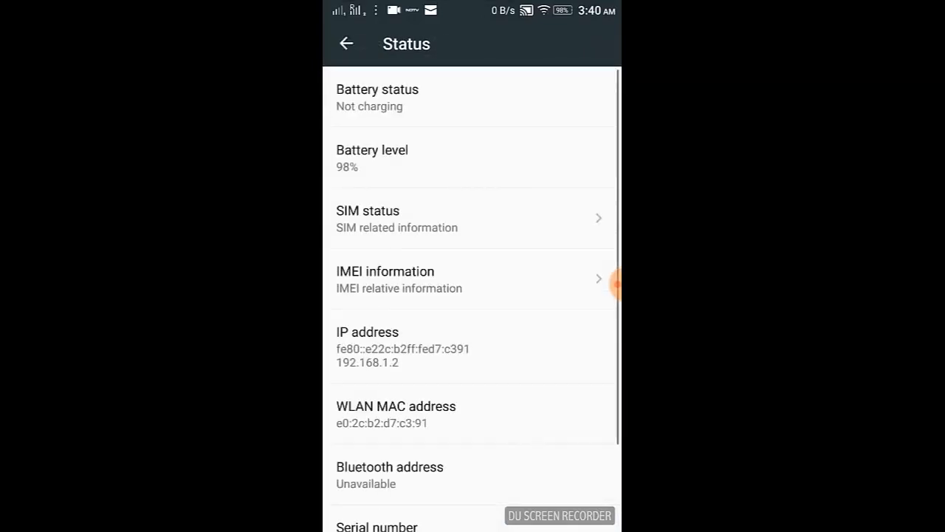
scroll("down", 3)
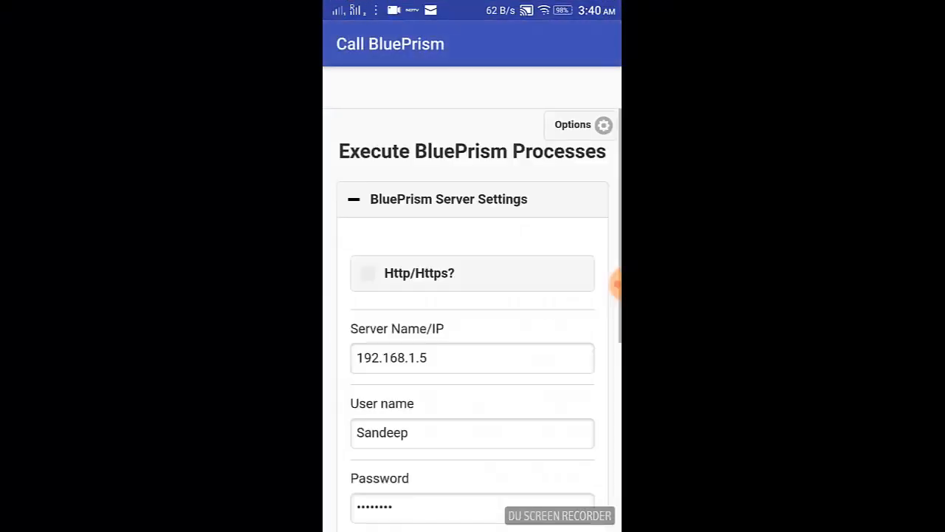
left_click(449, 198)
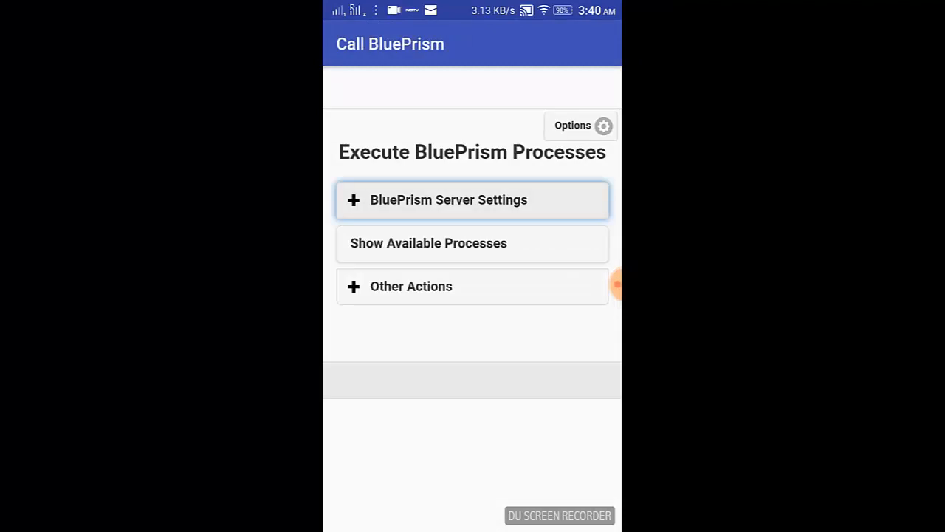